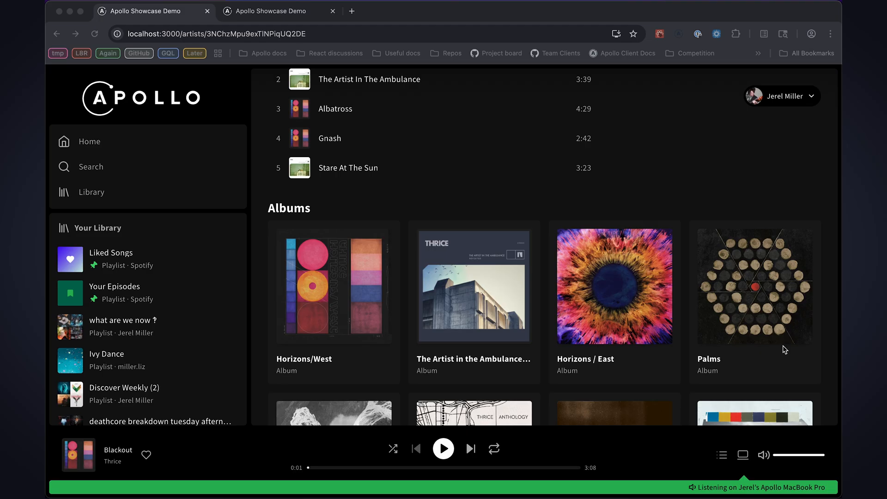
- Switch to the collection/albums tab and scroll through the saved album tiles
{"action": "scroll", "scroll_direction": "down", "scroll_amount": 3}
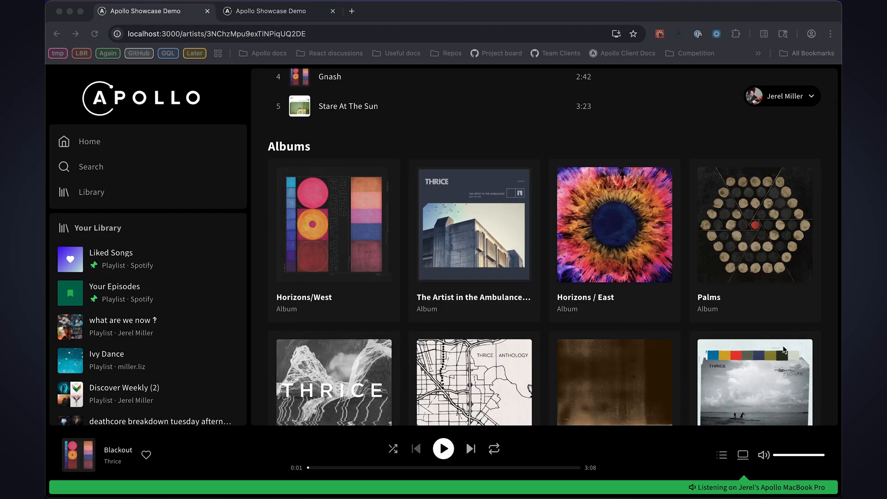
{"action": "scroll", "scroll_direction": "down", "scroll_amount": 3}
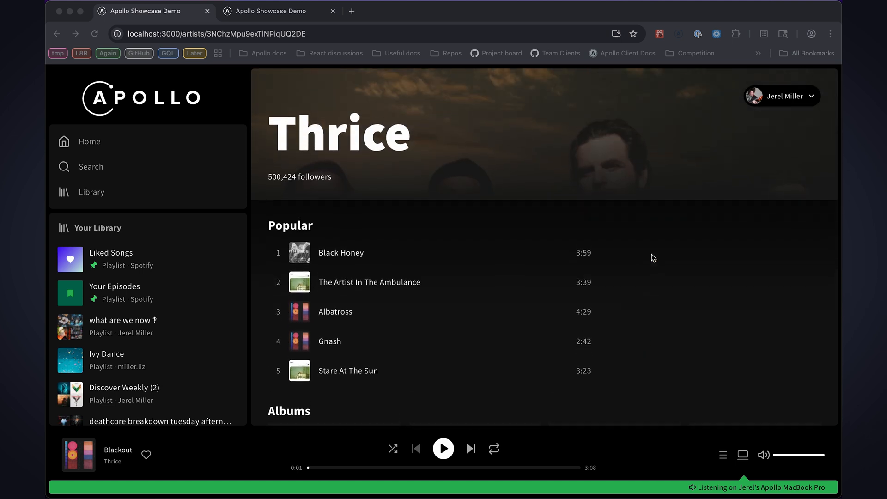
{"action": "left_click", "coordinate": [265, 11]}
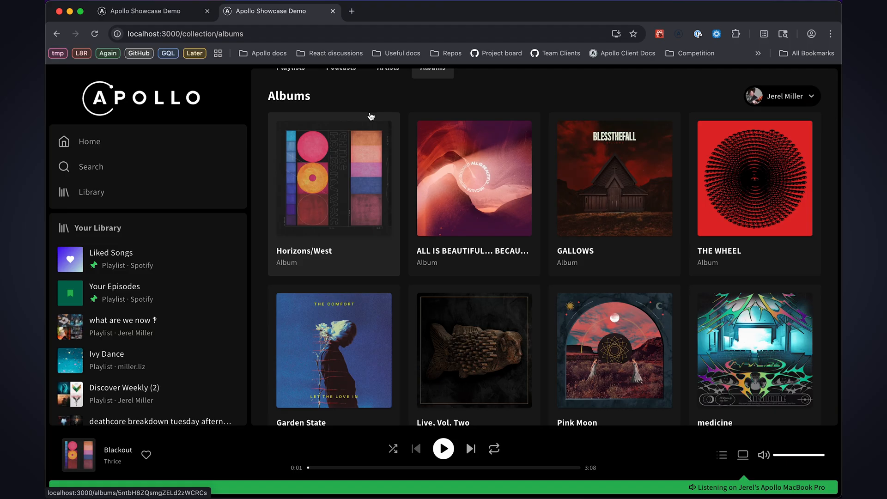
{"action": "scroll", "scroll_direction": "down", "scroll_amount": 3}
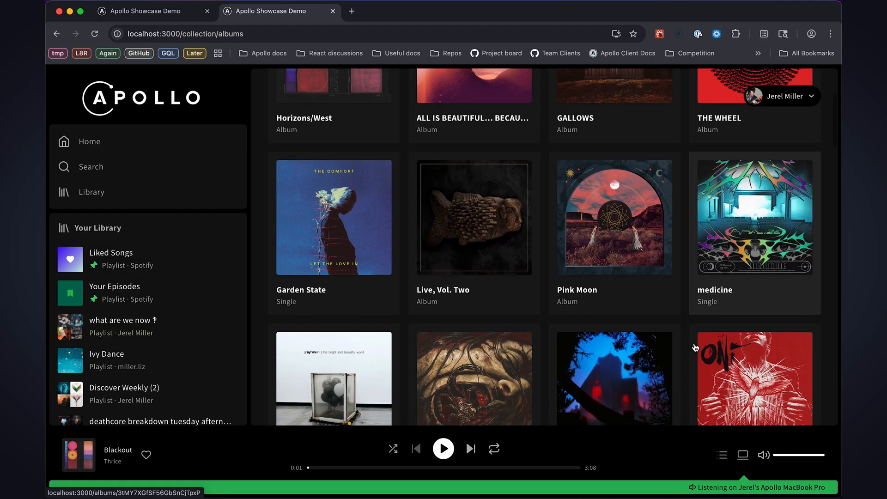
{"action": "mouse_move", "coordinate": [727, 307]}
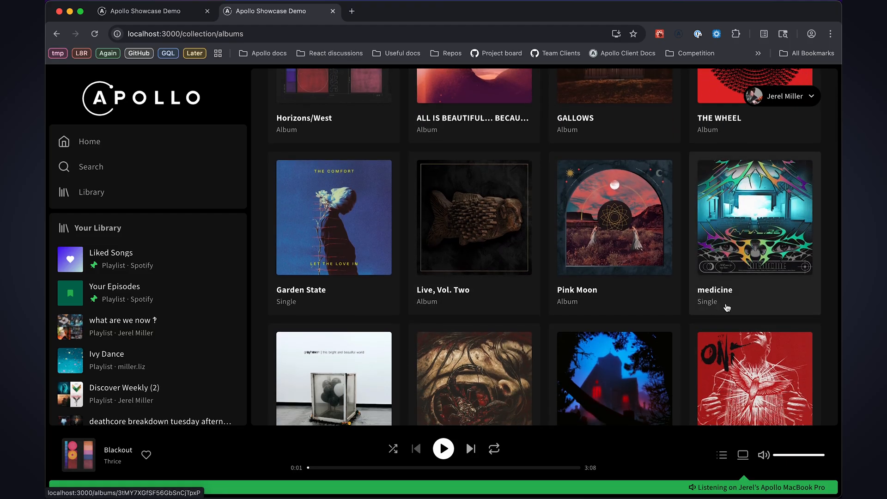
{"action": "scroll", "scroll_direction": "up", "scroll_amount": 3}
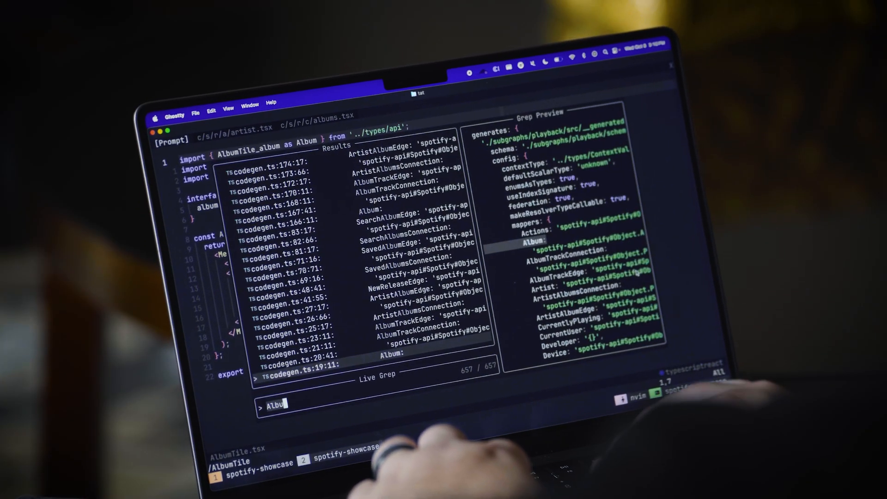
{"action": "type", "text": "Tile"}
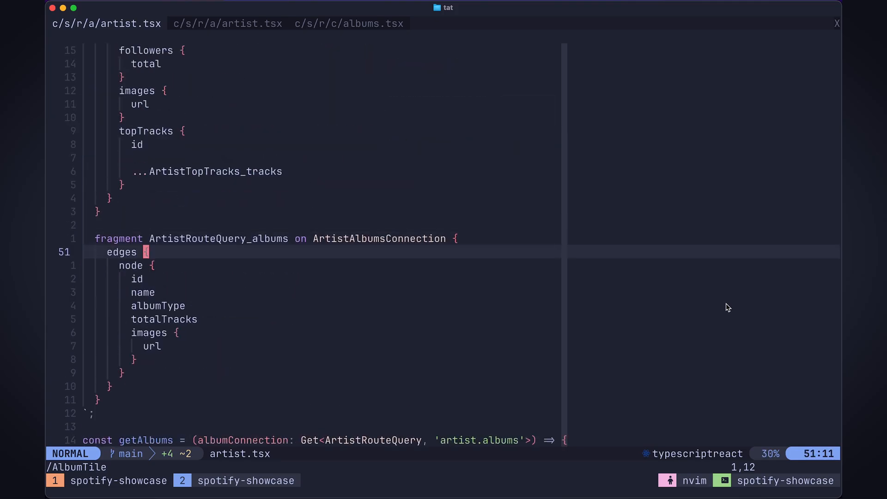
- Insert a releaseDate { date } selection below totalTracks in ArtistRouteQuery_albums
{"action": "key", "text": "j"}
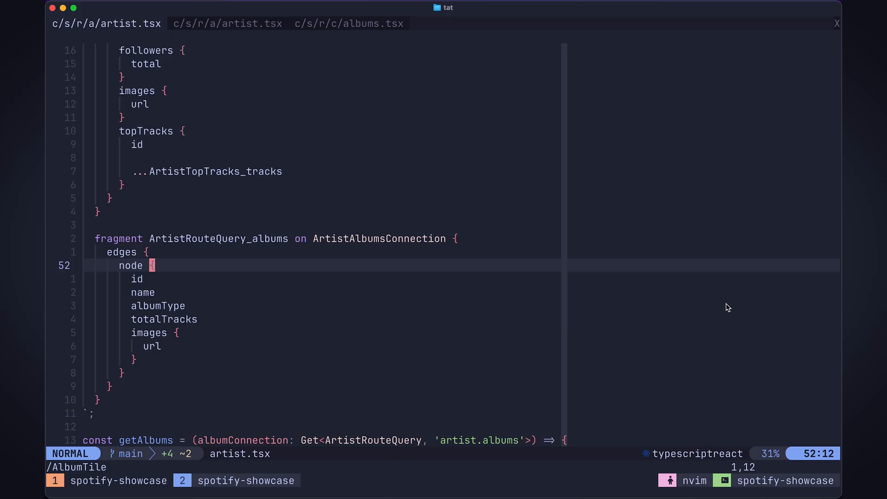
{"action": "key", "text": "j"}
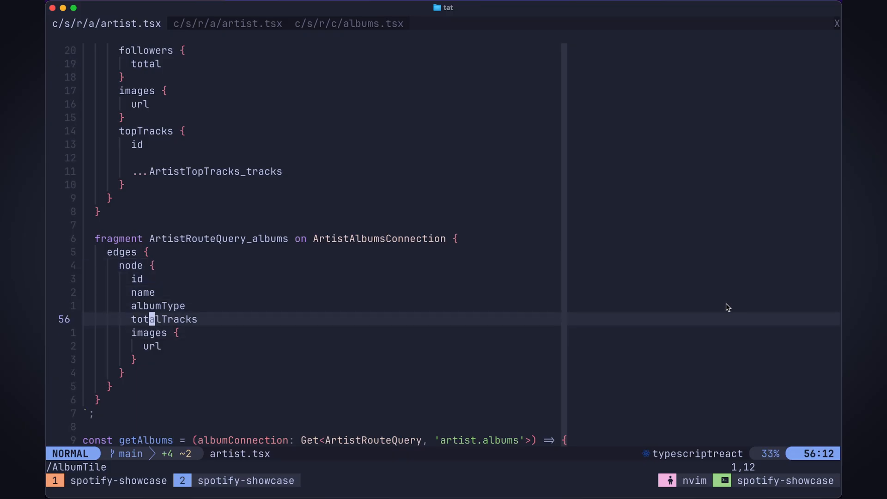
{"action": "type", "text": "releaseDate {"}
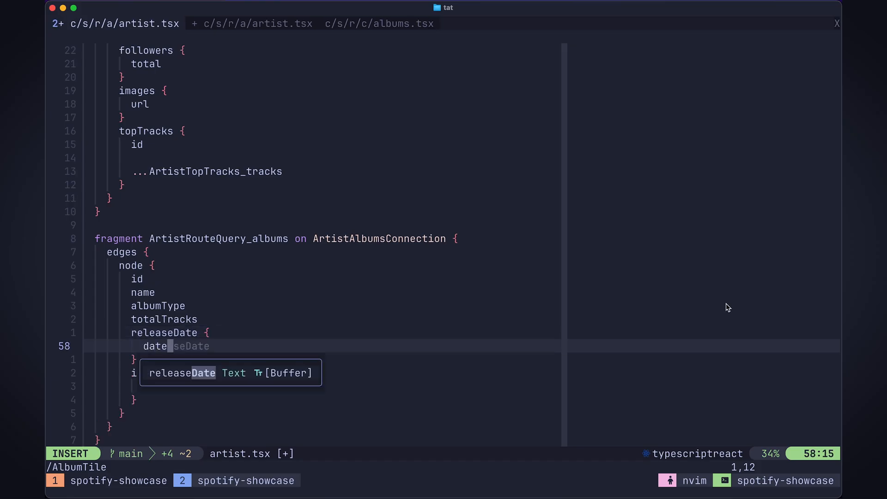
{"action": "key", "text": "Escape"}
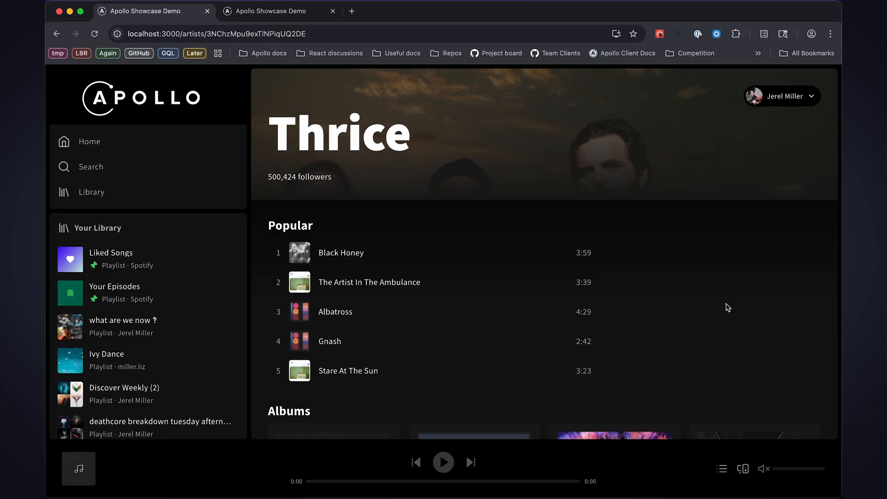
{"action": "scroll", "scroll_direction": "down", "scroll_amount": 3}
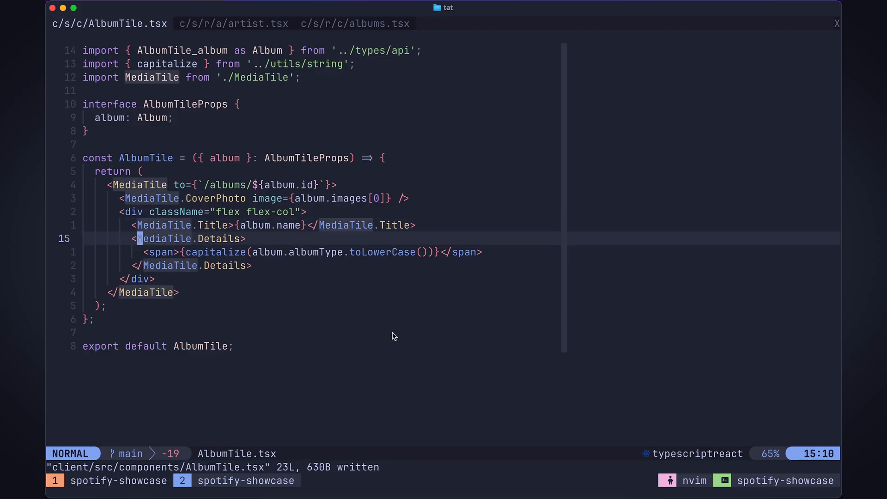
- Add a span showing yearOfRelease(album.releaseDate) above the albumType span in AlbumTile.tsx
{"action": "key", "text": "o"}
{"action": "type", "text": "<span></span>"}
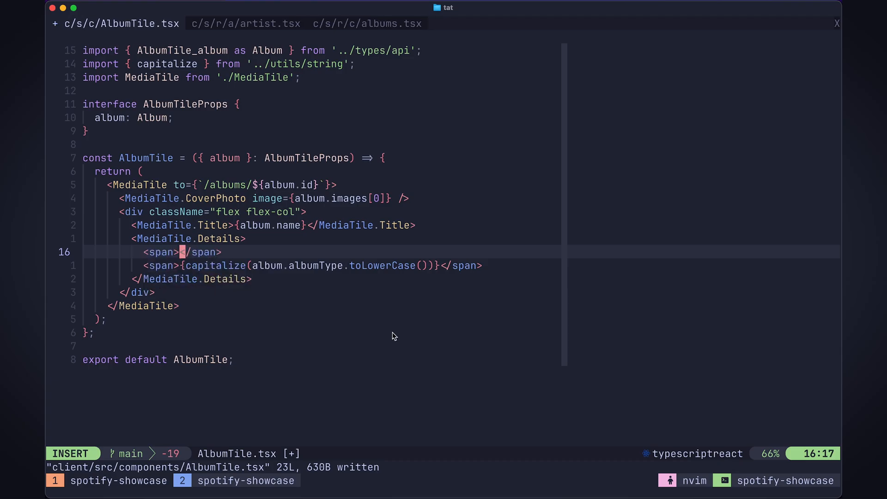
{"action": "type", "text": "{"}
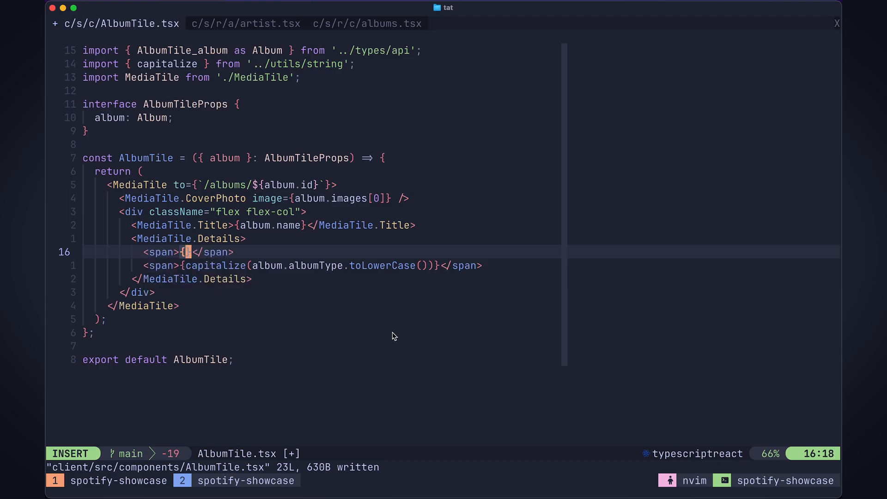
{"action": "type", "text": "year"}
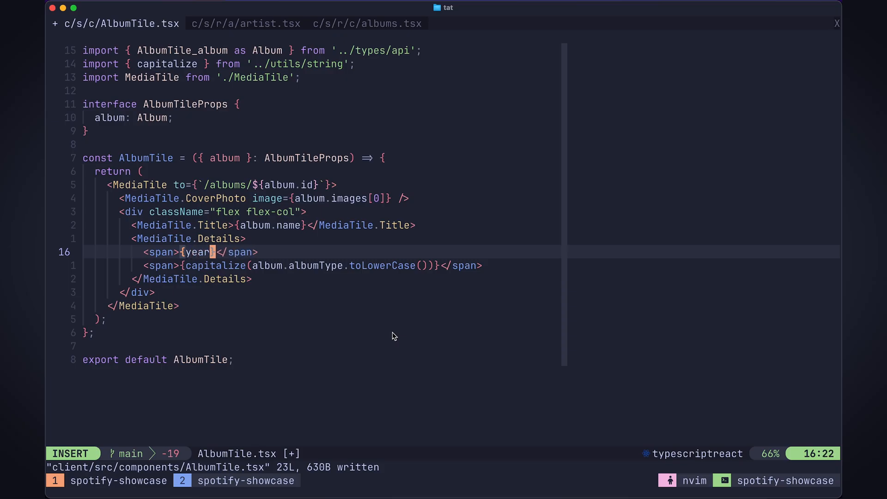
{"action": "type", "text": "OfRelease()"}
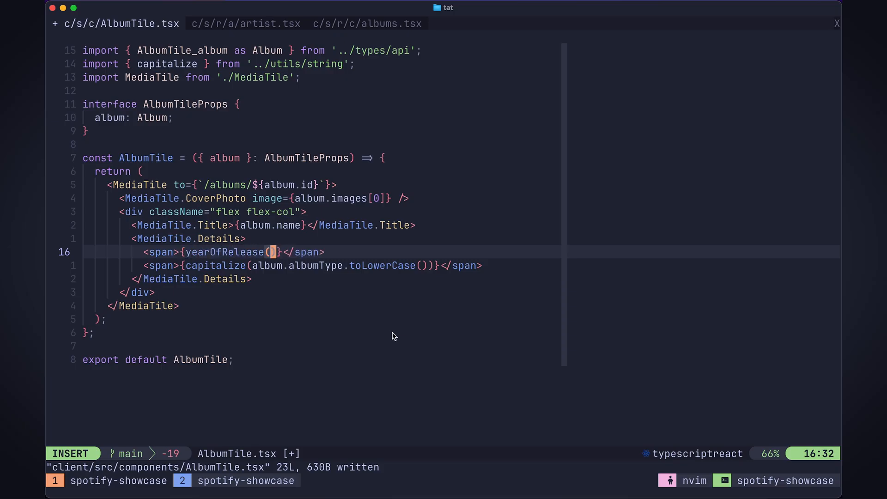
{"action": "type", "text": "album.rele"}
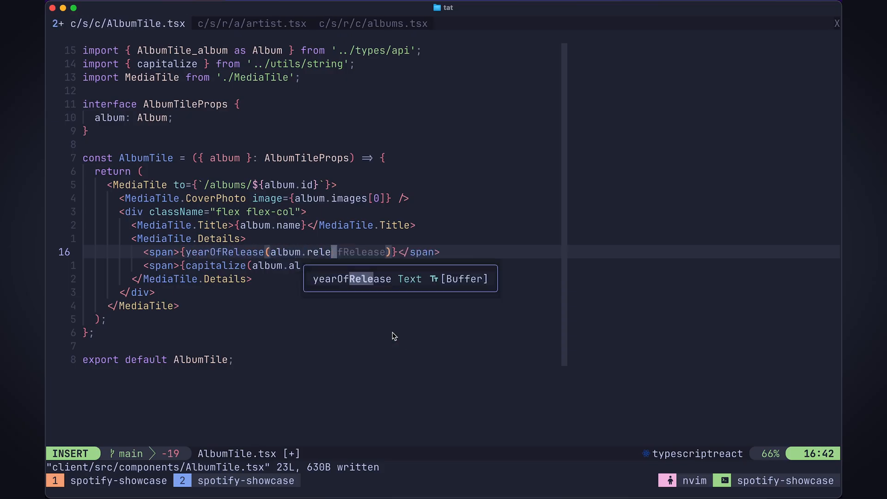
{"action": "key", "text": "Escape"}
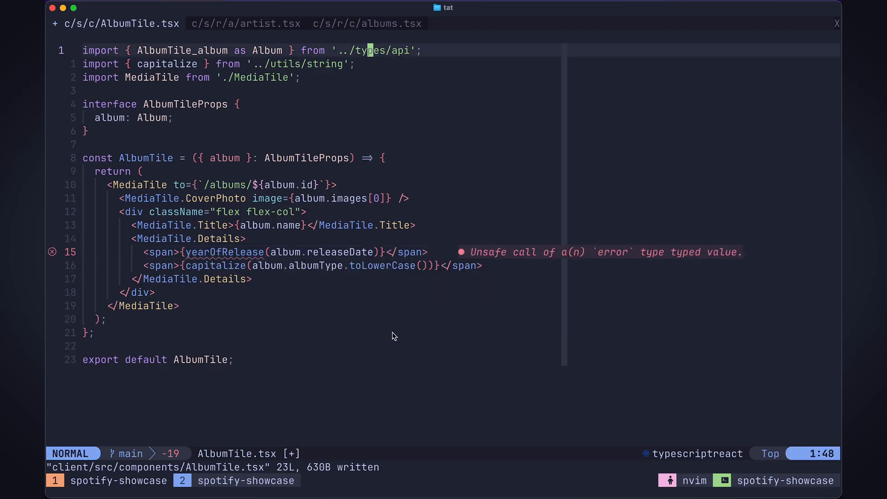
- Import yearOfRelease from '../utils/releaseDate' at the top of AlbumTile.tsx
{"action": "key", "text": "O"}
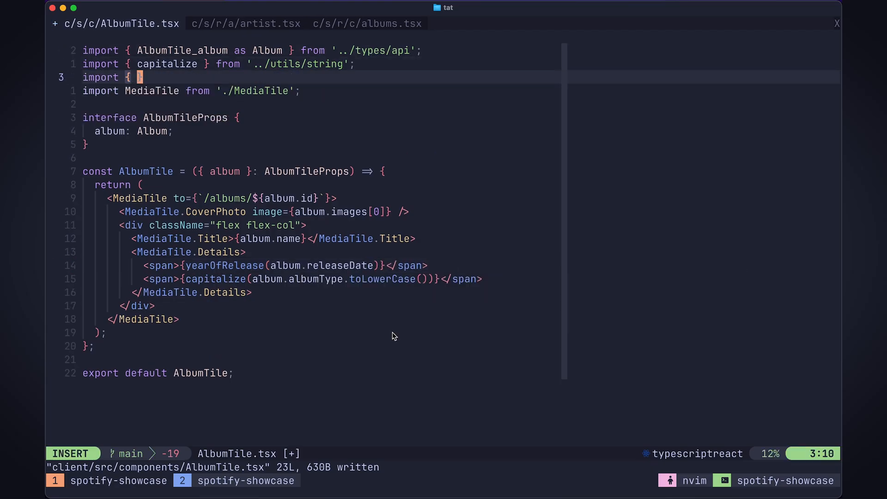
{"action": "type", "text": "yearOfRelease } from '../utils//"}
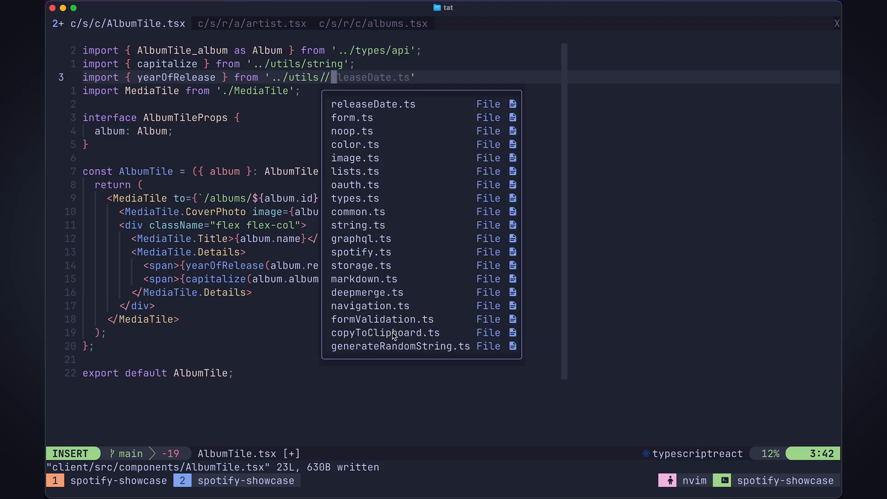
{"action": "key", "text": "Escape"}
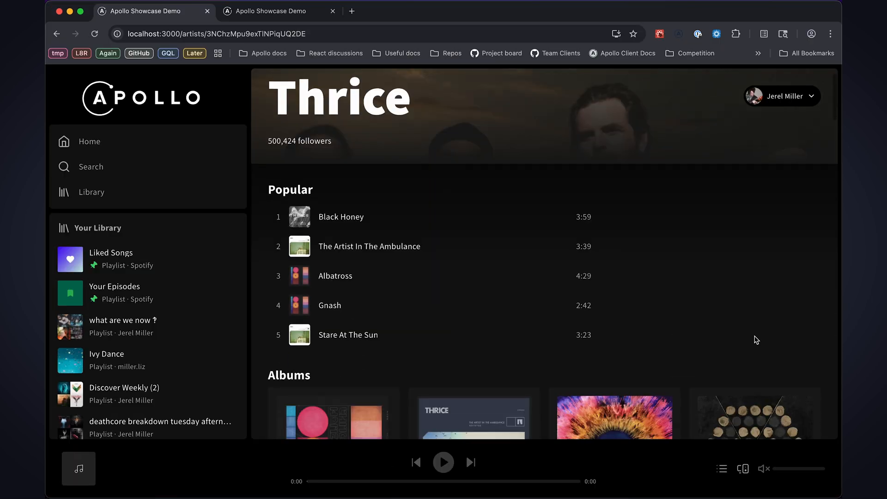
- Scroll the Thrice page to Albums to confirm tiles read like '2018 · Album'
{"action": "scroll", "scroll_direction": "down", "scroll_amount": 3}
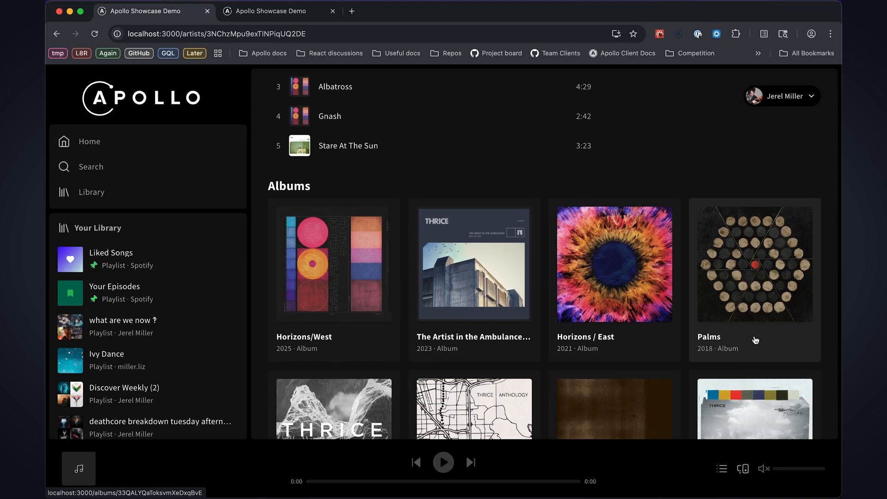
{"action": "mouse_move", "coordinate": [755, 340]}
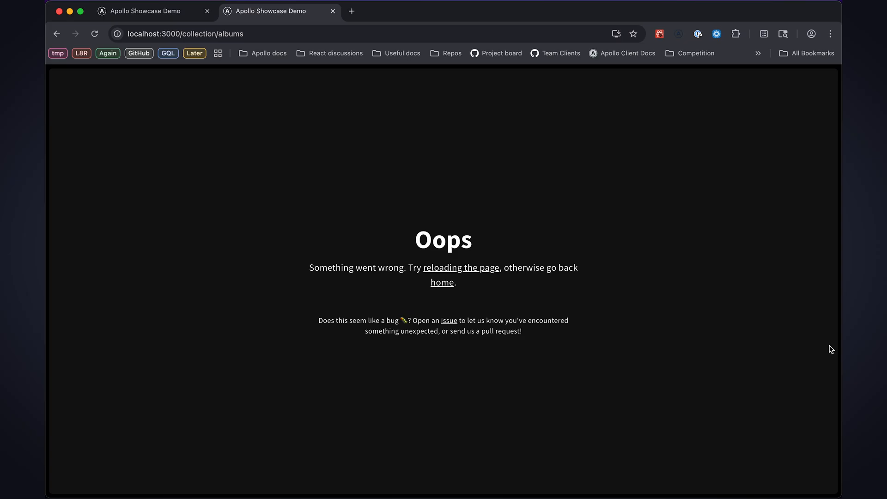
- Open the DevTools console on the failing albums page to view the AlbumTile error
{"action": "key", "text": "F12"}
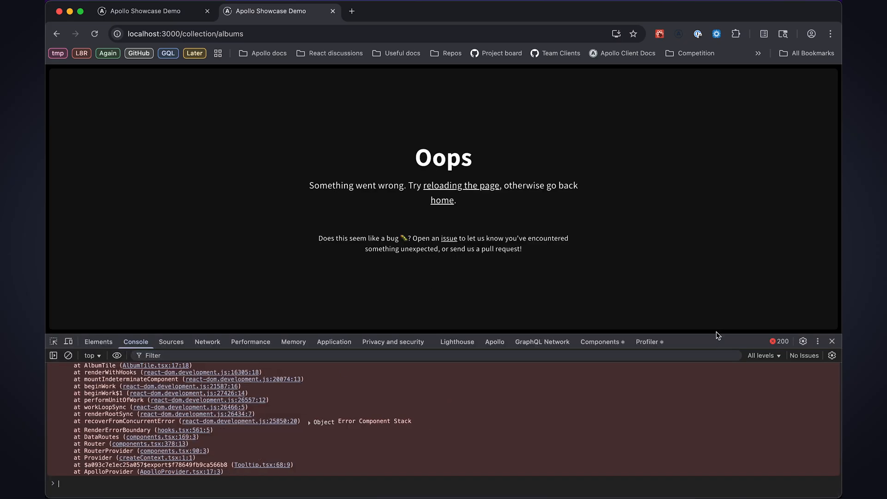